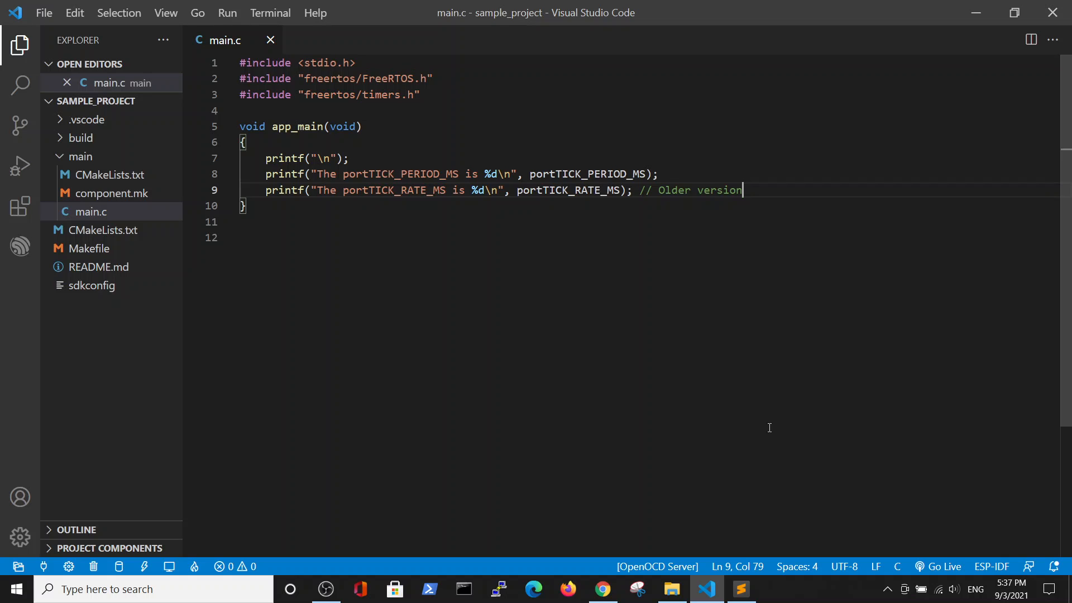
{"action": "mouse_move", "coordinate": [346, 227]}
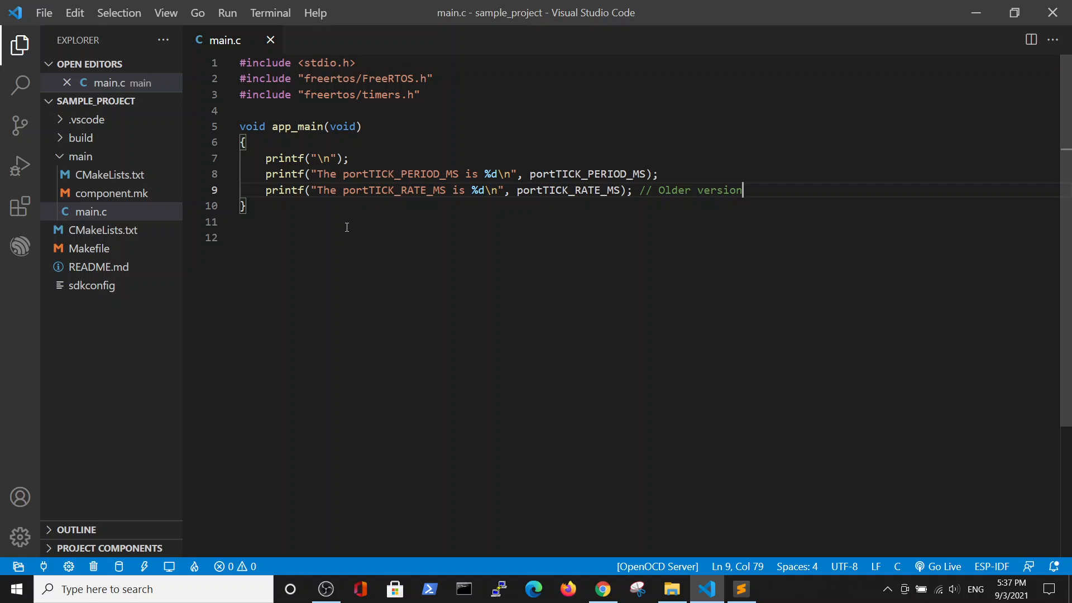
{"action": "mouse_move", "coordinate": [466, 175]}
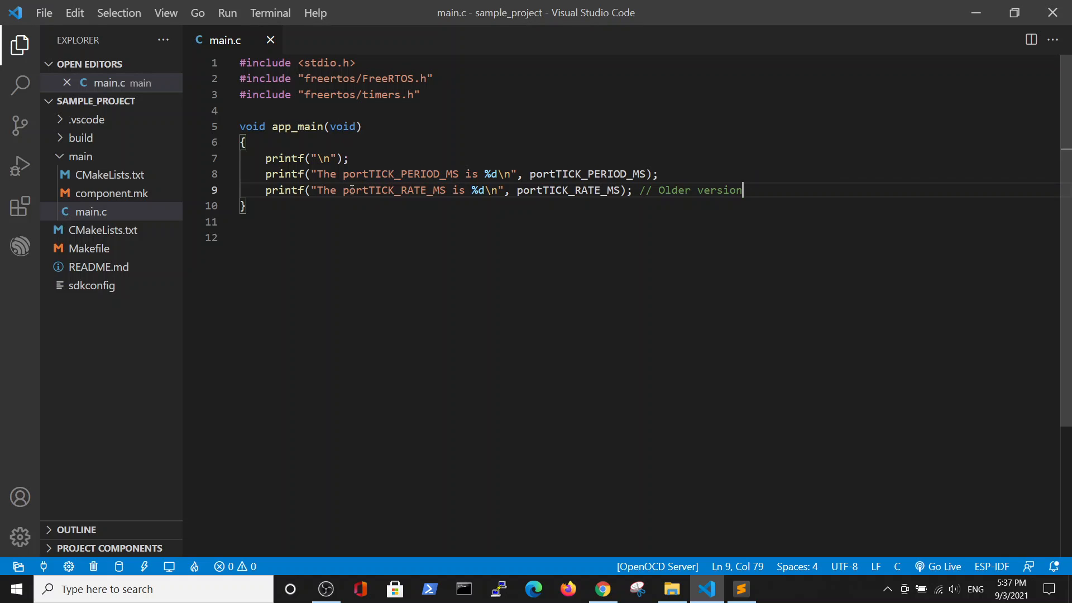
{"action": "mouse_move", "coordinate": [469, 164]}
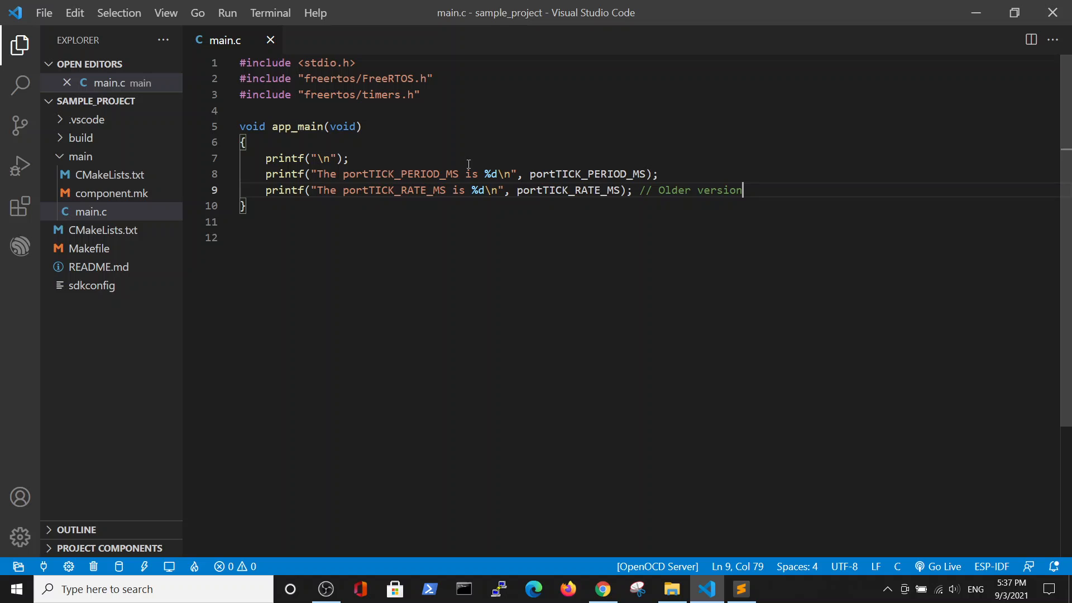
{"action": "mouse_move", "coordinate": [569, 200]}
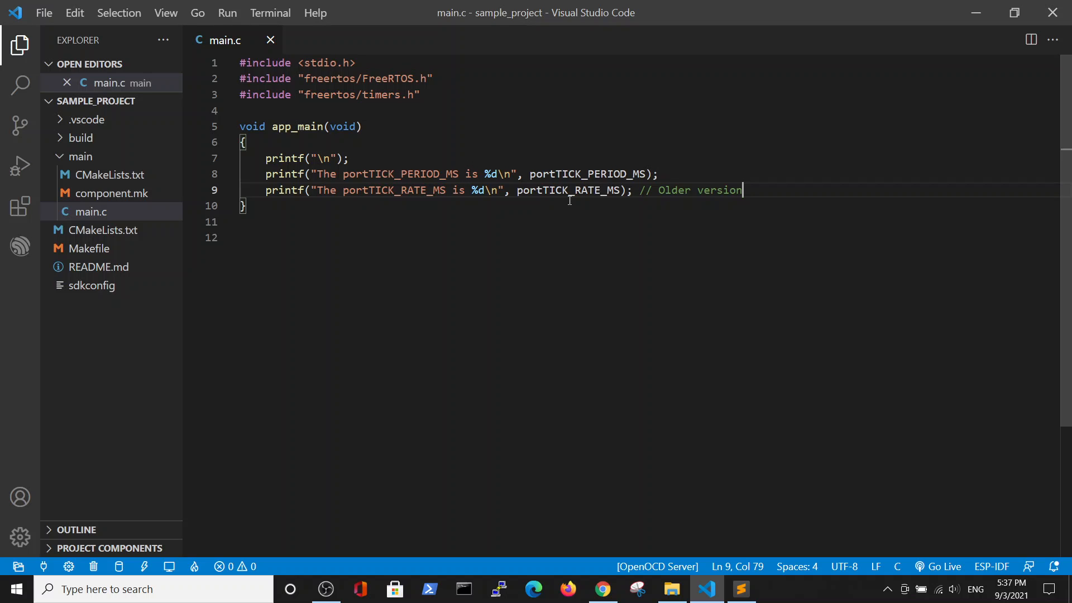
{"action": "mouse_move", "coordinate": [491, 238]}
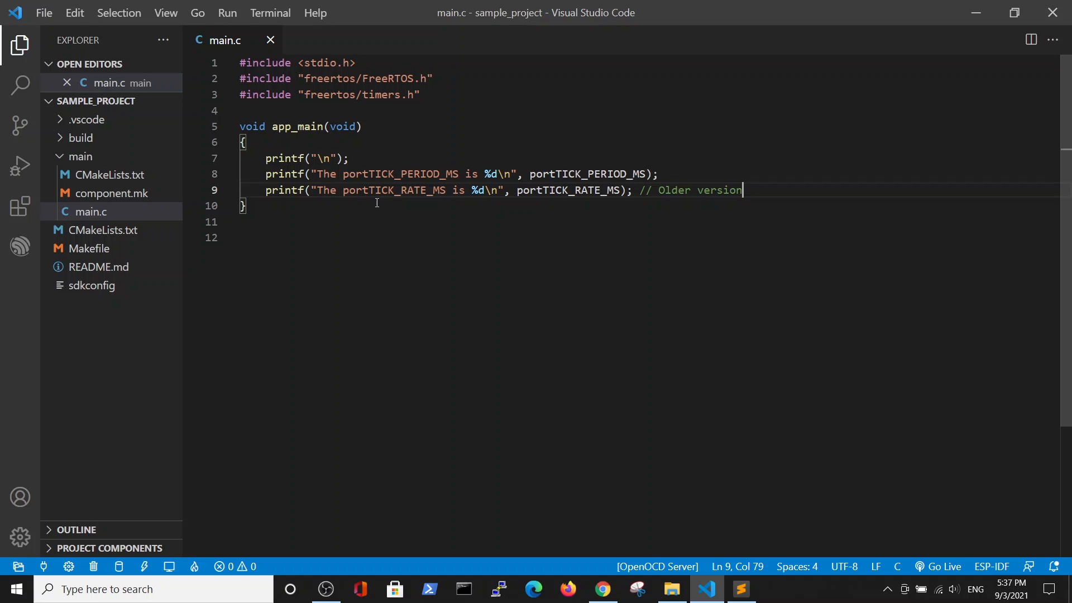
{"action": "mouse_move", "coordinate": [514, 236]}
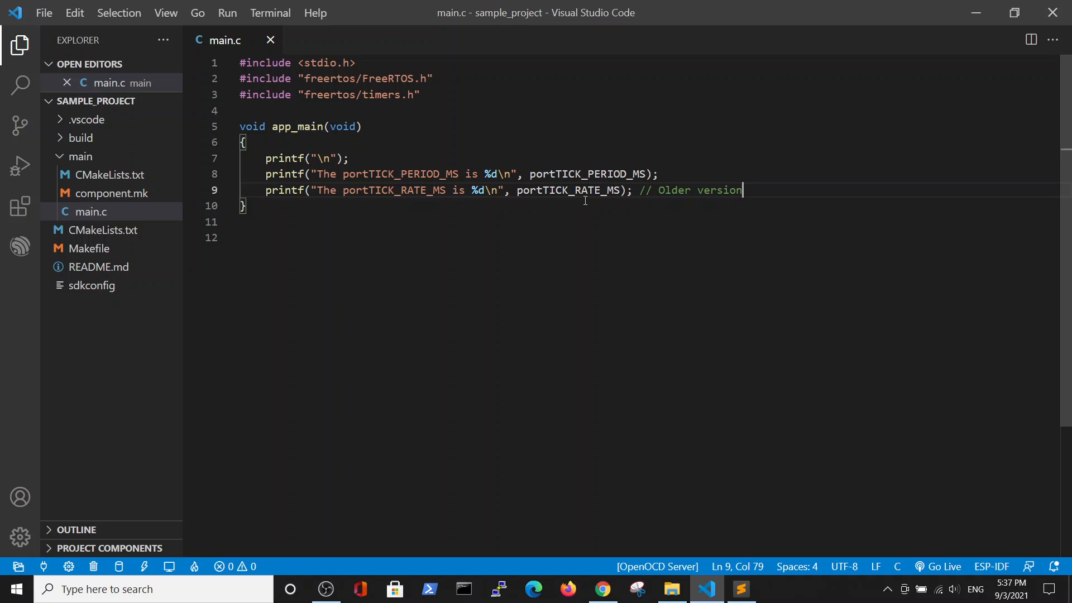
{"action": "mouse_move", "coordinate": [583, 203]}
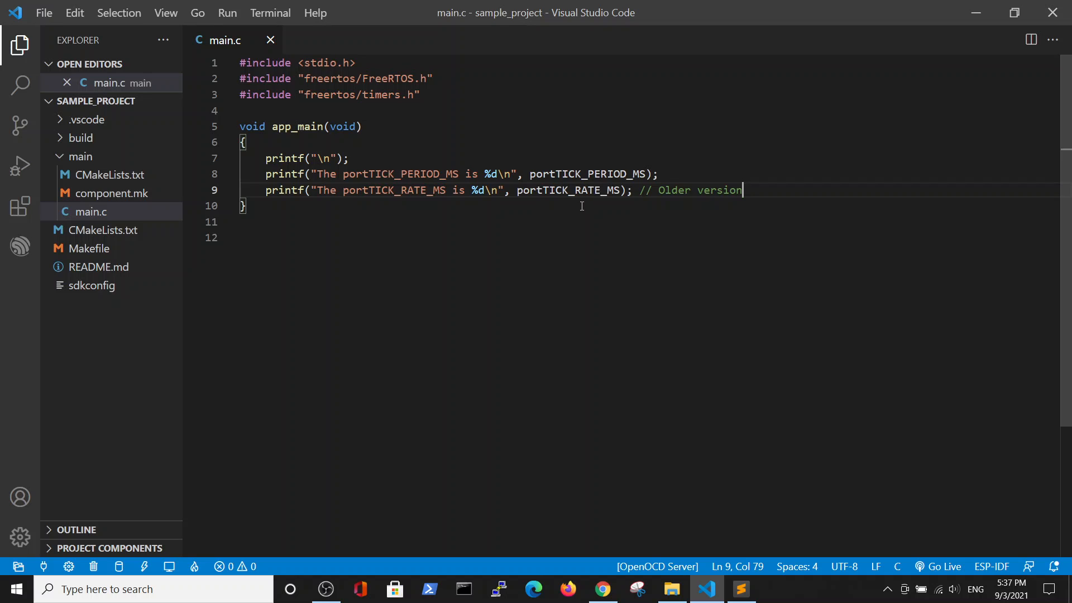
{"action": "mouse_move", "coordinate": [194, 566]}
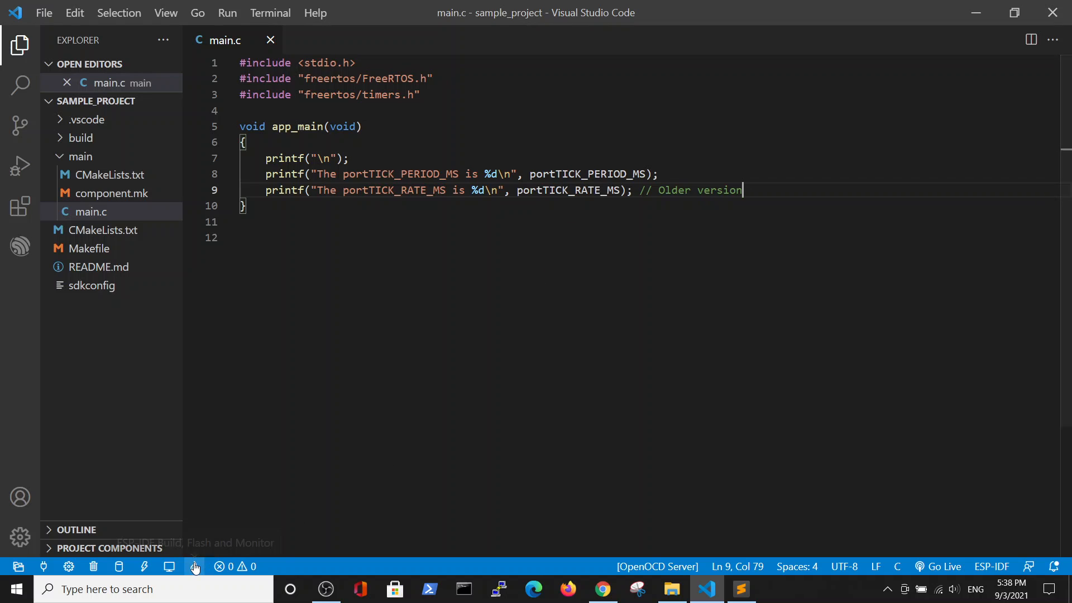
{"action": "mouse_move", "coordinate": [196, 566]}
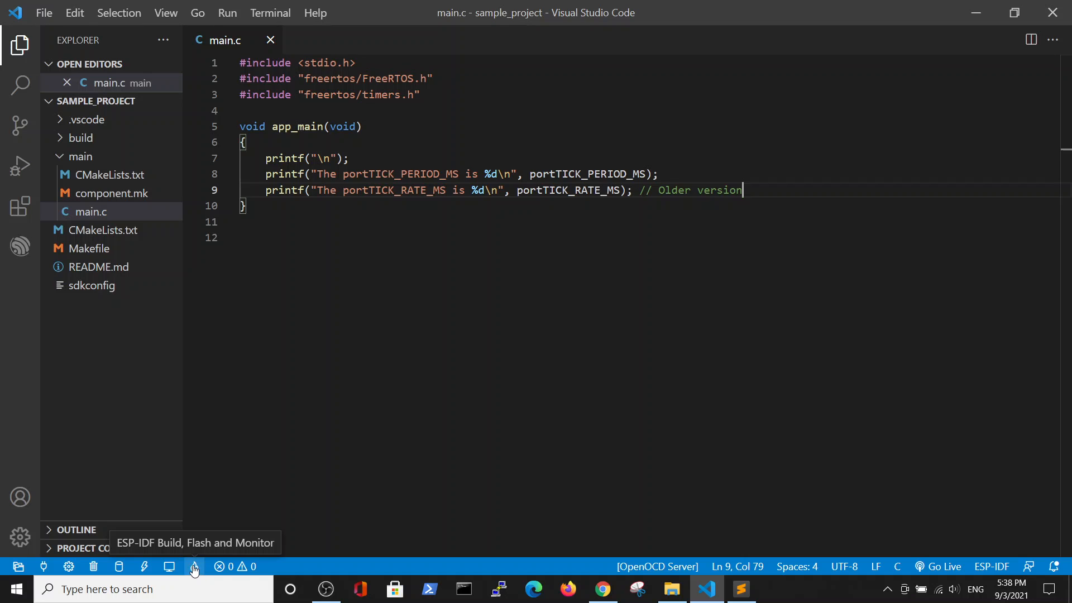
{"action": "mouse_move", "coordinate": [116, 570]}
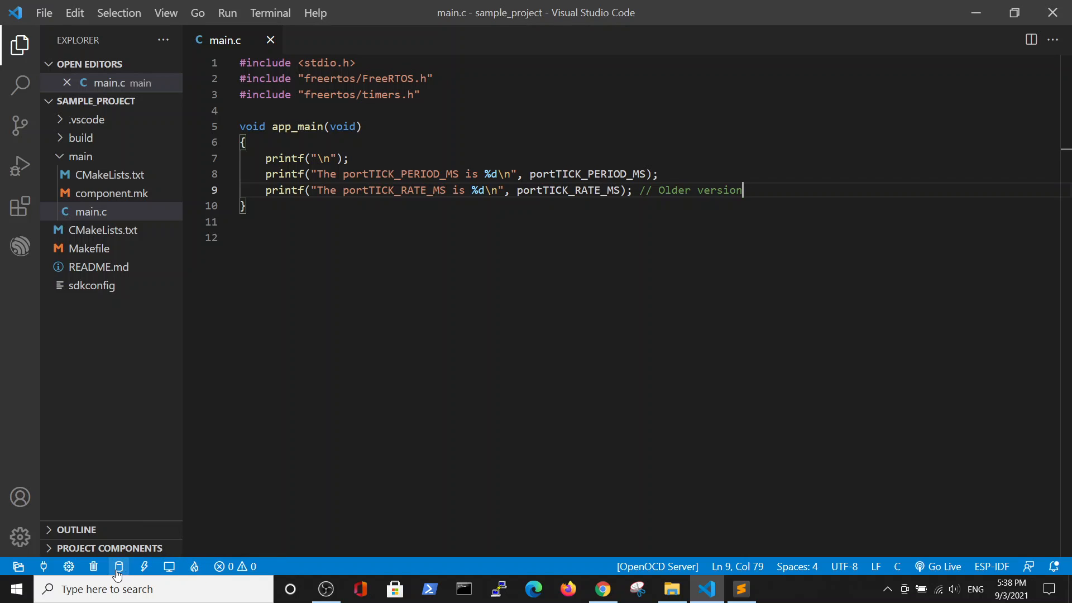
{"action": "mouse_move", "coordinate": [168, 566]}
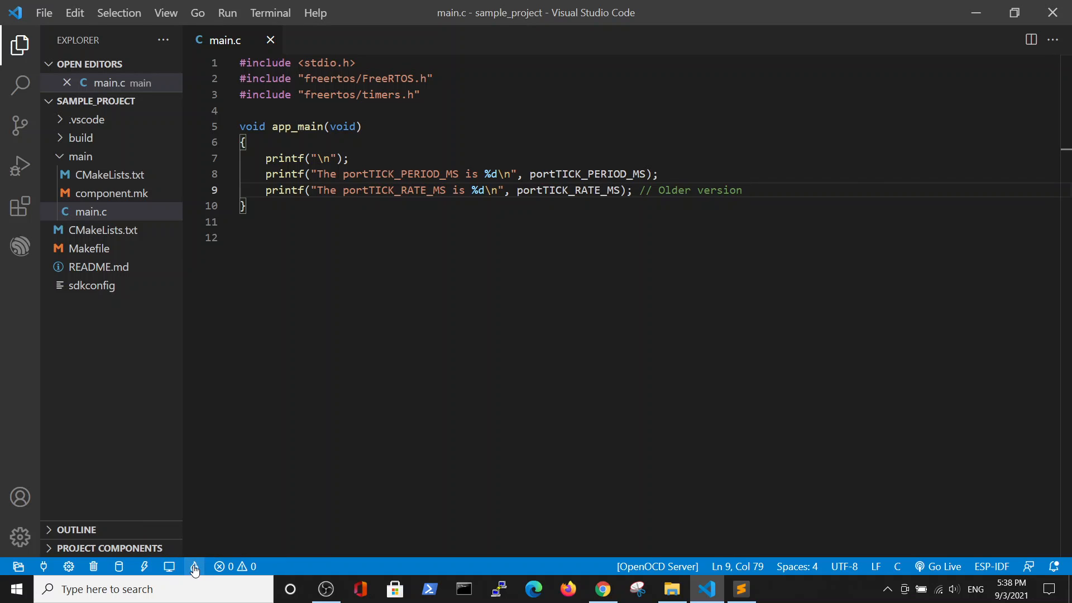
Launch the ESP-IDF Build, Flash and Monitor task for sample_project from the status bar
{"action": "left_click", "coordinate": [195, 566]}
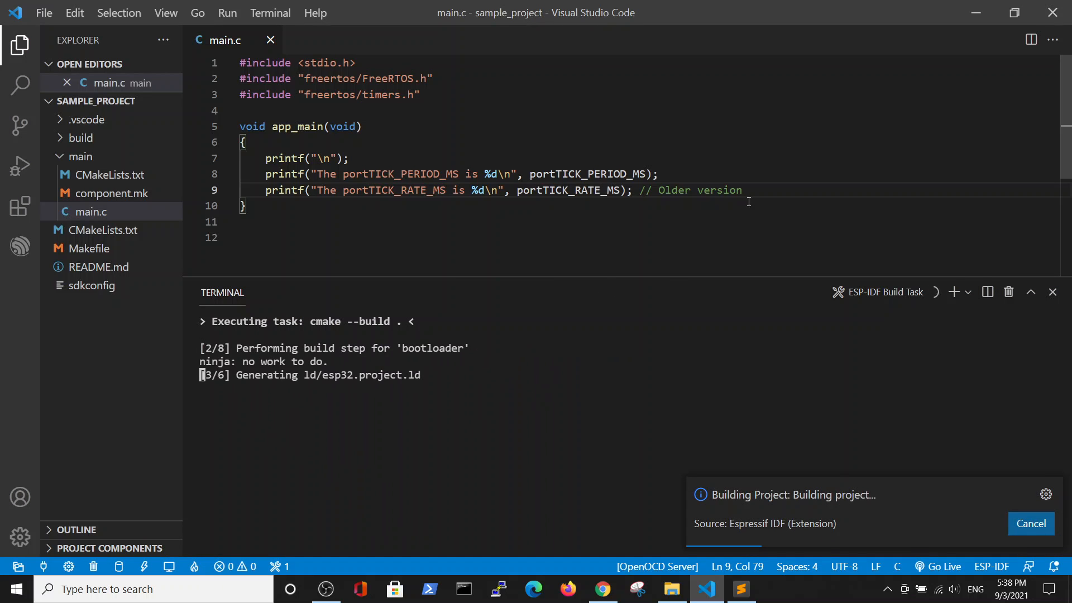